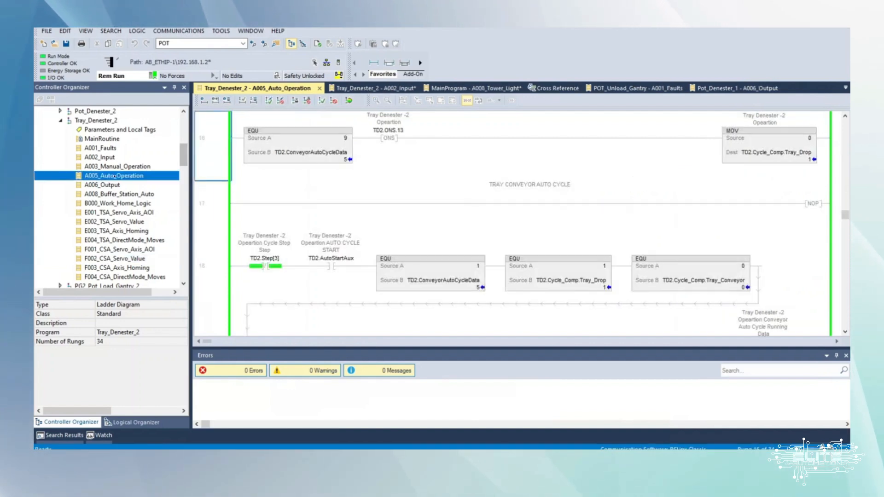
- Reach the F002_CSA_Servo_Value routine logic from the homing-sequence-complete condition
{"action": "left_click", "coordinate": [103, 184]}
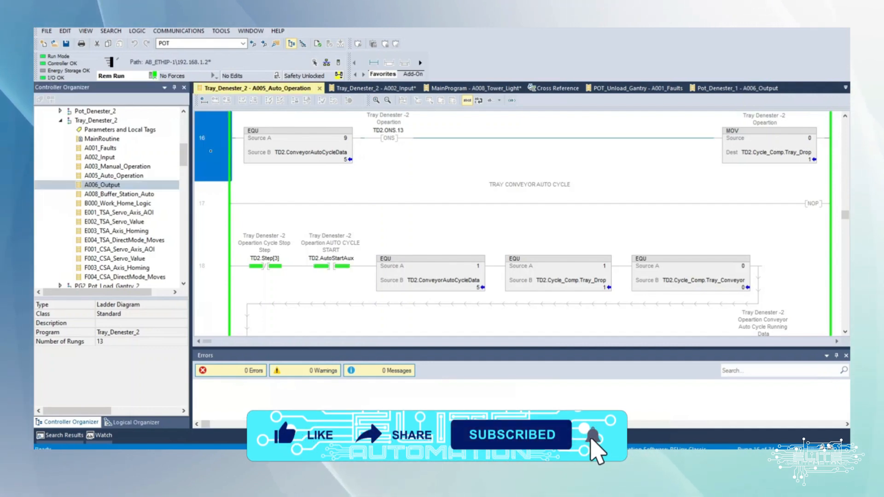
{"action": "left_click", "coordinate": [211, 203]}
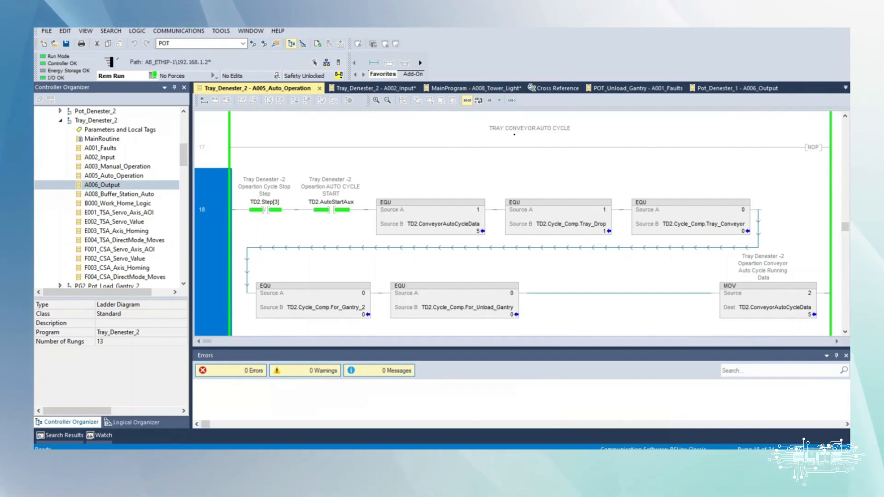
{"action": "mouse_move", "coordinate": [386, 127]}
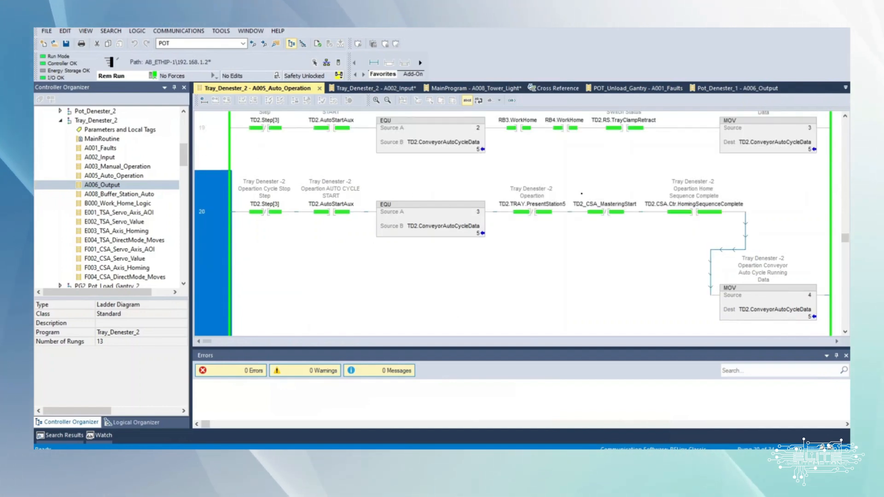
{"action": "left_click", "coordinate": [767, 127]}
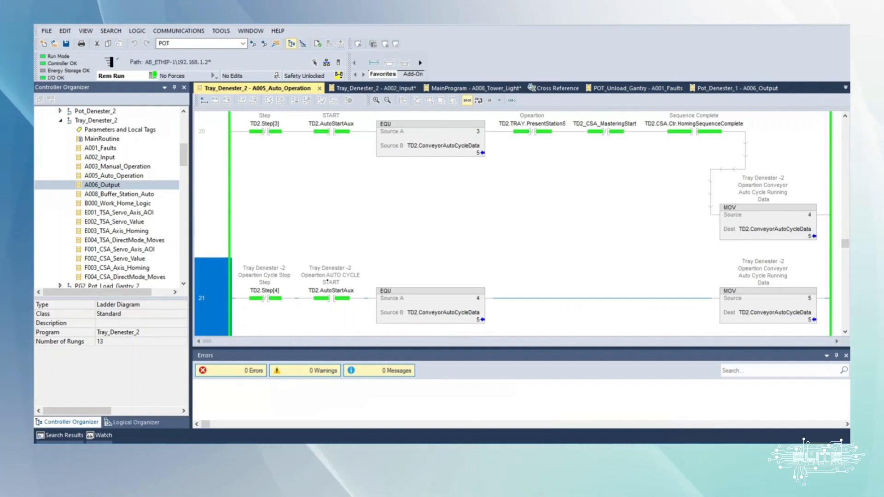
{"action": "scroll", "scroll_direction": "down", "scroll_amount": 3}
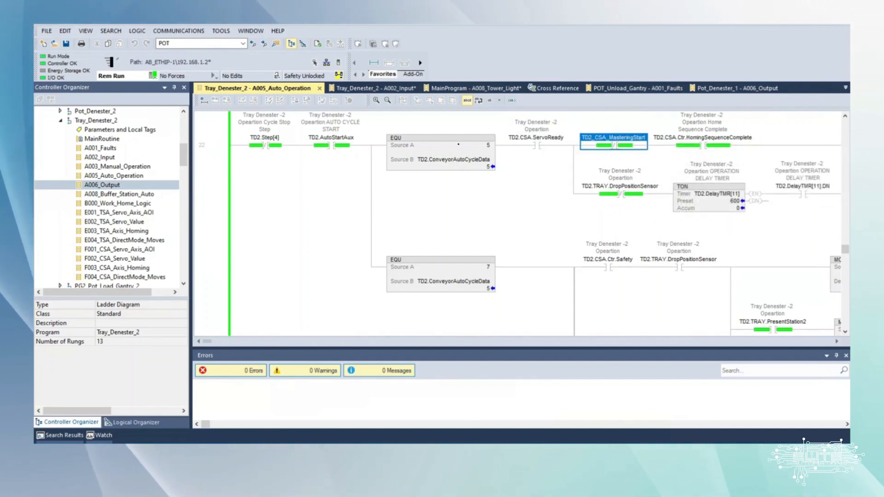
{"action": "mouse_move", "coordinate": [457, 159]}
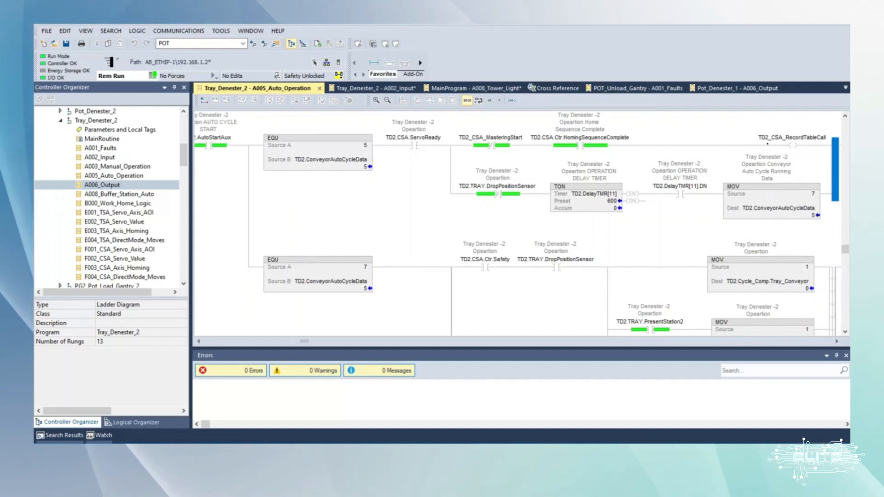
{"action": "left_click", "coordinate": [579, 137]}
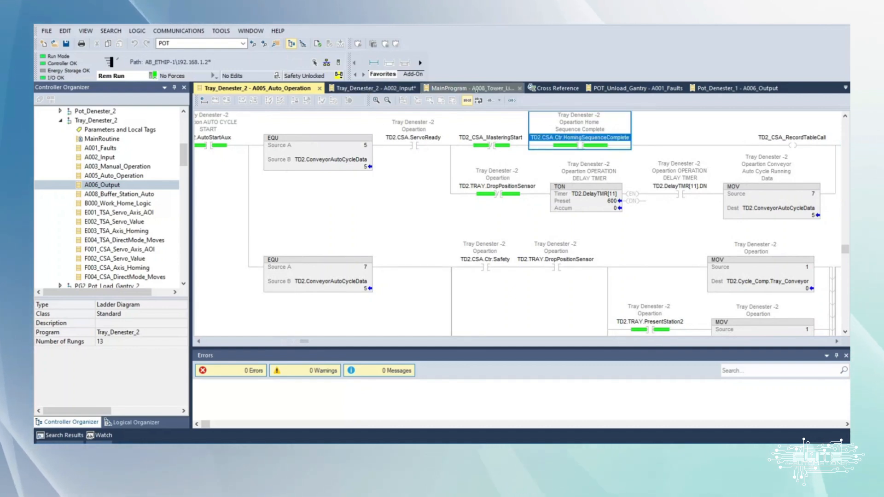
{"action": "left_click", "coordinate": [792, 137]}
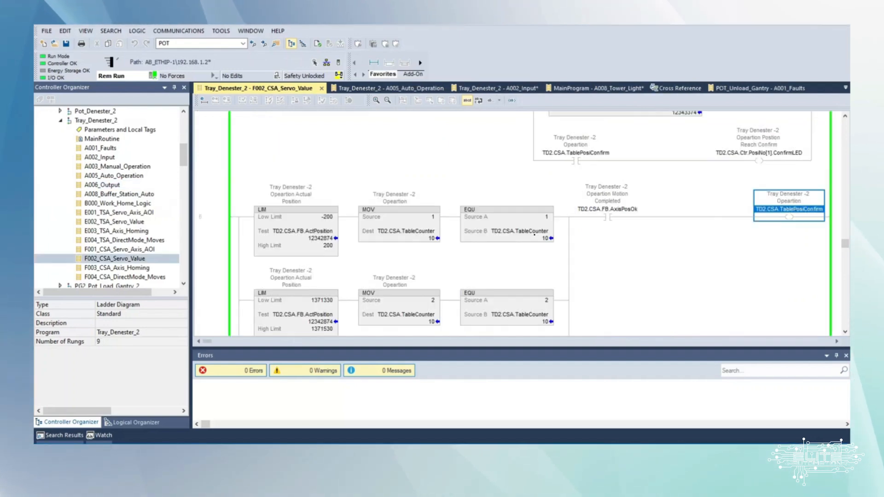
- Show the cross reference for TD2.CSA.TableCounter, listing its MOV and EQU uses
{"action": "right_click", "coordinate": [519, 231]}
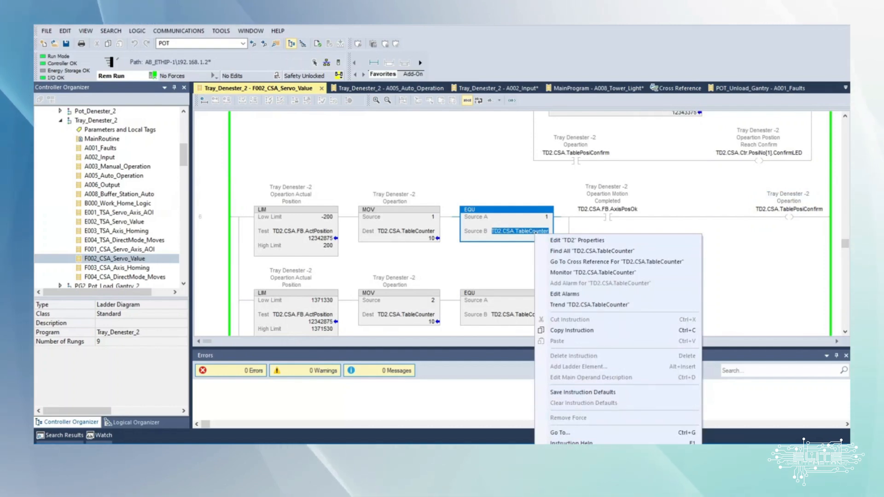
{"action": "left_click", "coordinate": [617, 262]}
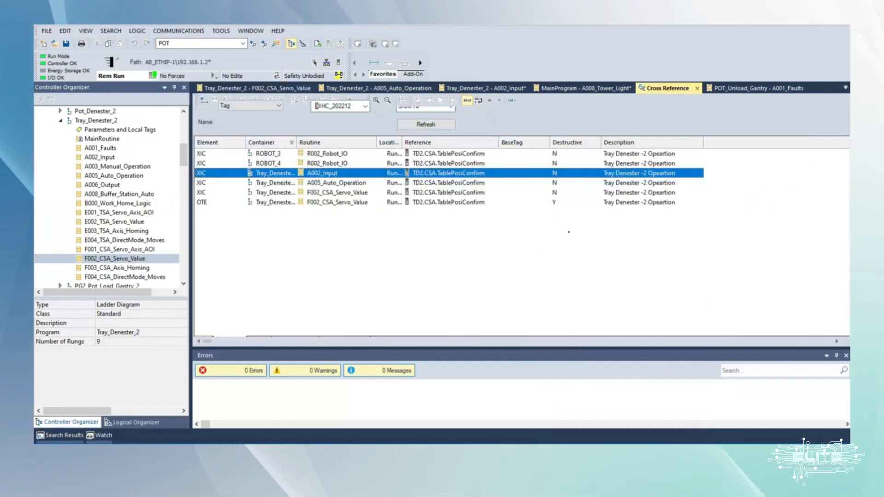
{"action": "left_click", "coordinate": [255, 88]}
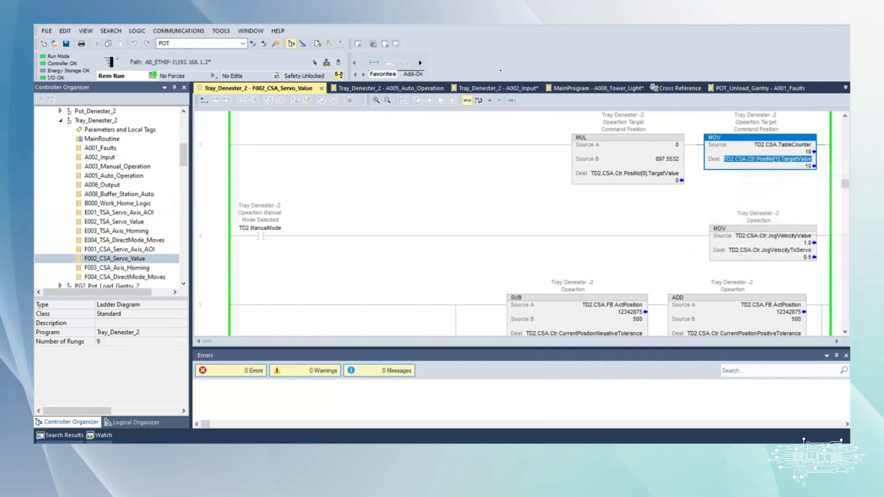
{"action": "left_click", "coordinate": [675, 88]}
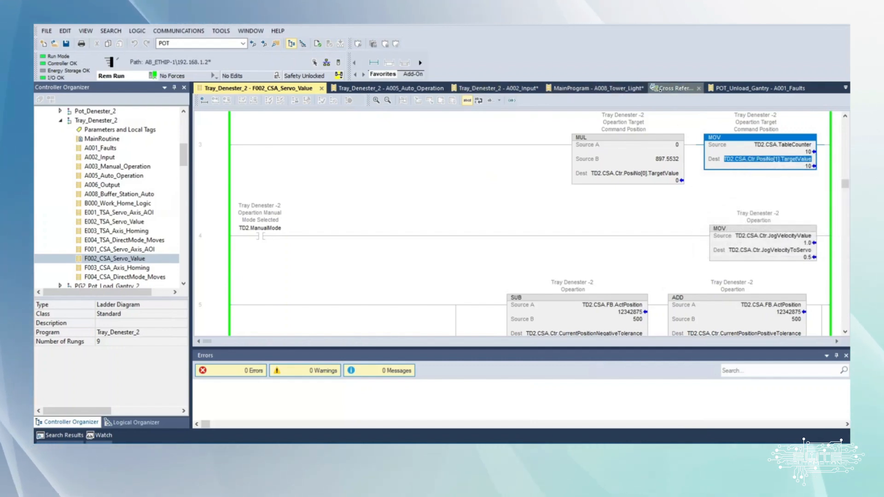
{"action": "left_click", "coordinate": [669, 88]}
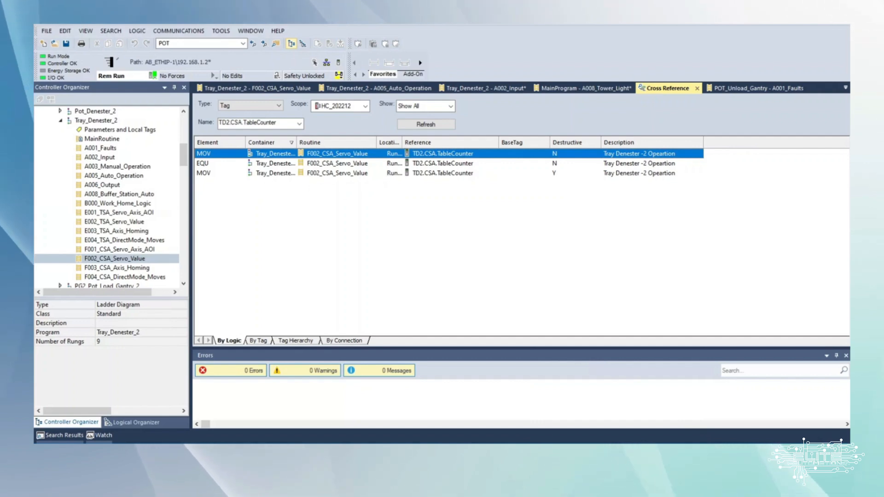
- From PosiNo[1].TargetValue in F002, jump to its use in F004_CSA_DirectMode_Moves
{"action": "left_click", "coordinate": [254, 88]}
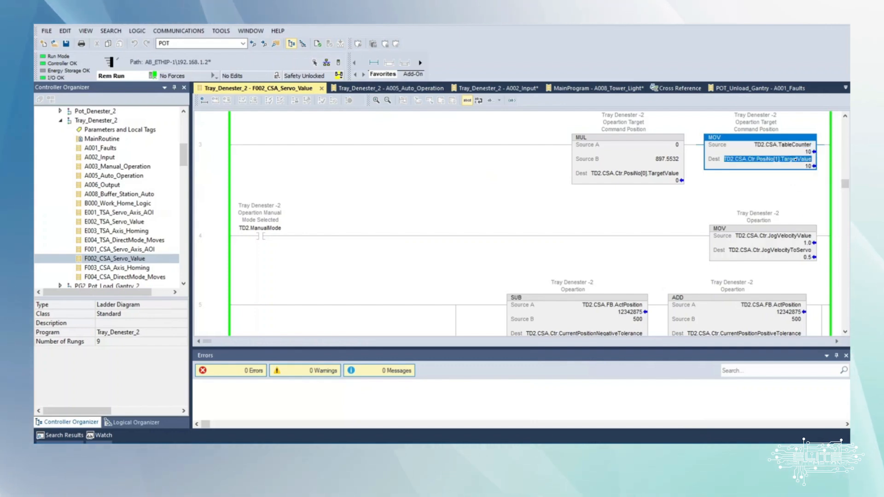
{"action": "right_click", "coordinate": [765, 159]}
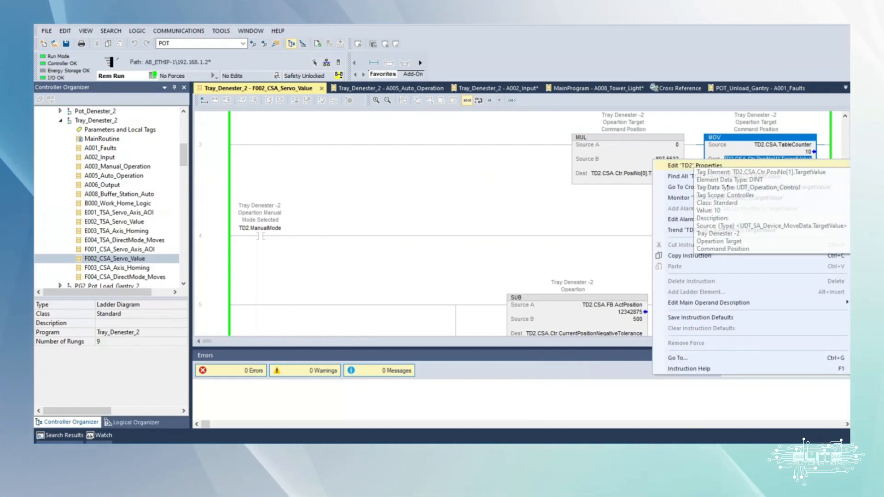
{"action": "left_click", "coordinate": [680, 187]}
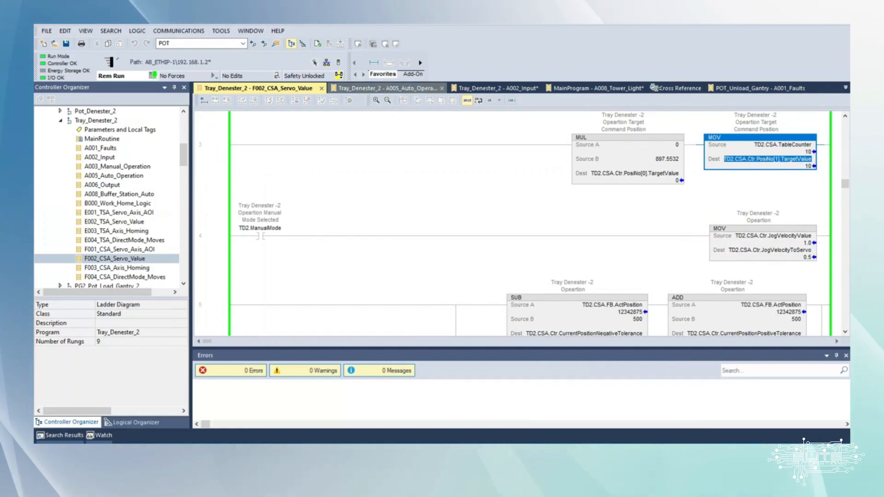
{"action": "left_click", "coordinate": [665, 88]}
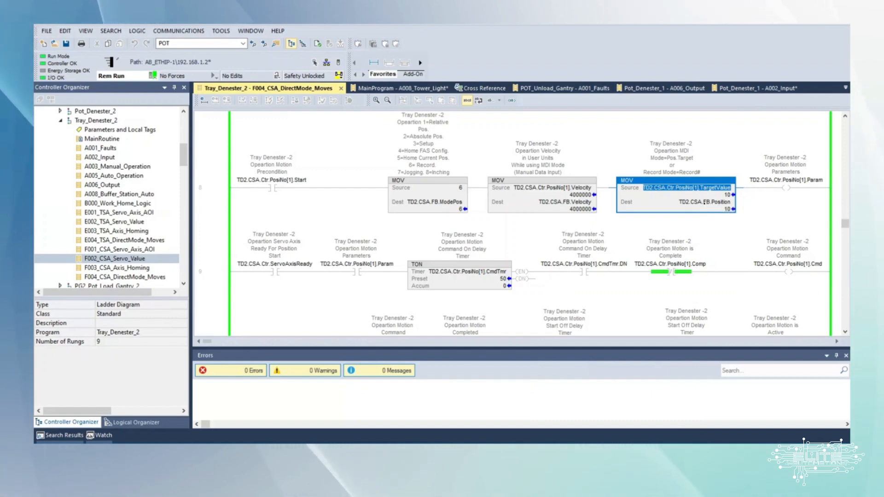
{"action": "left_click", "coordinate": [685, 201]}
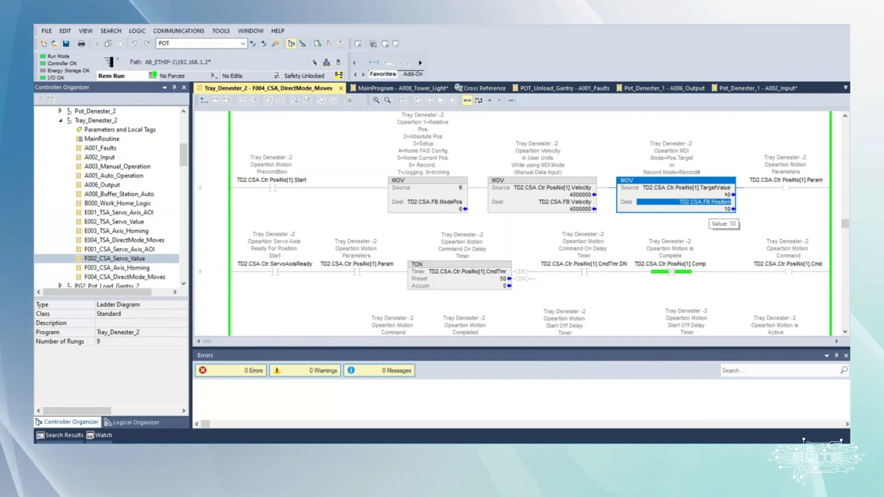
{"action": "mouse_move", "coordinate": [699, 201]}
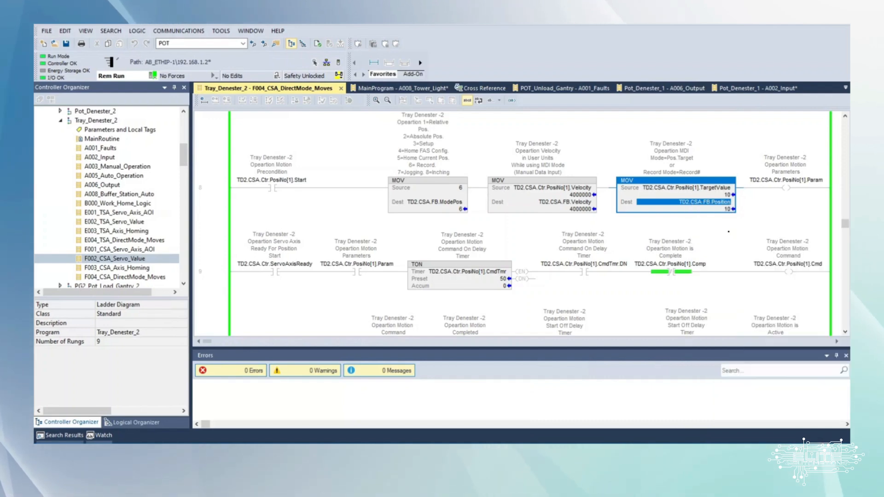
- Cross-reference TD2.CSA.FB.Position and jump to the PTP_Drives_Festo_EIP block in F001_CSA_Servo_Axis_AOI
{"action": "left_click", "coordinate": [471, 88]}
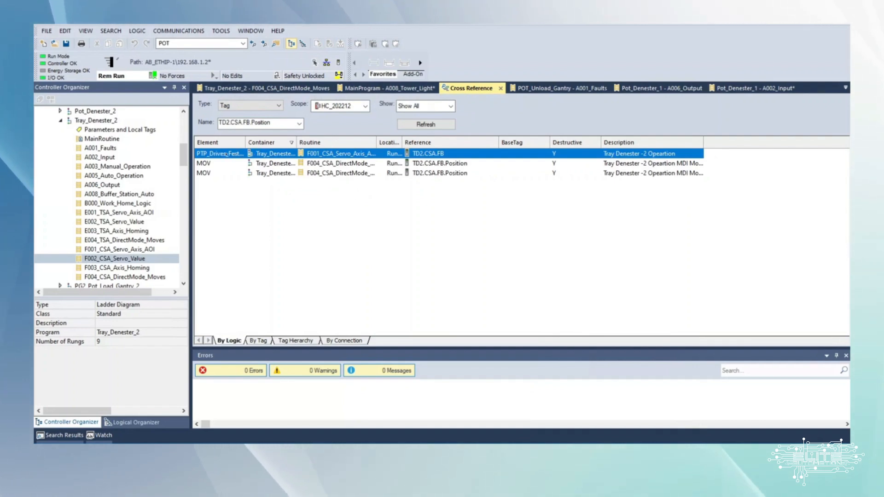
{"action": "double_click", "coordinate": [221, 153]}
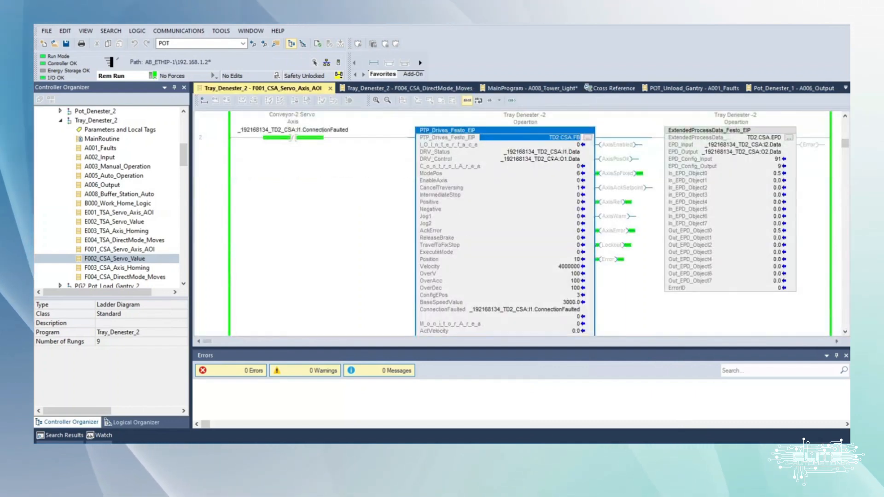
{"action": "mouse_move", "coordinate": [539, 222]}
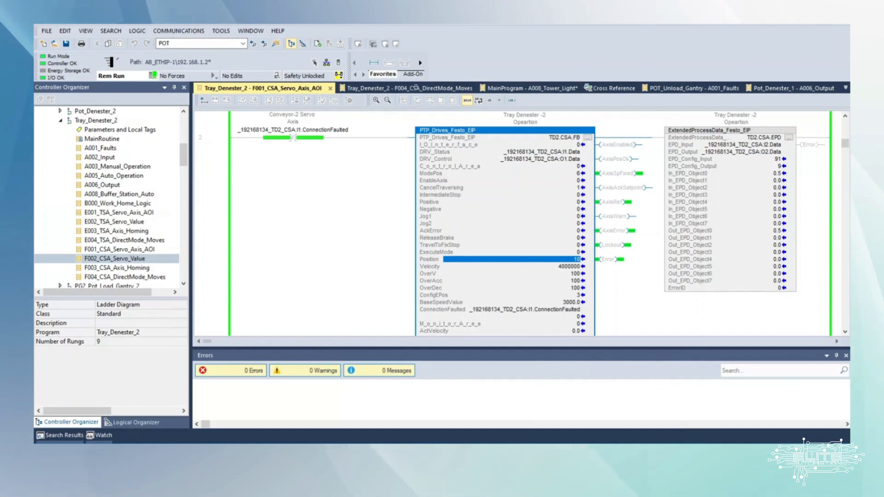
{"action": "mouse_move", "coordinate": [406, 88]}
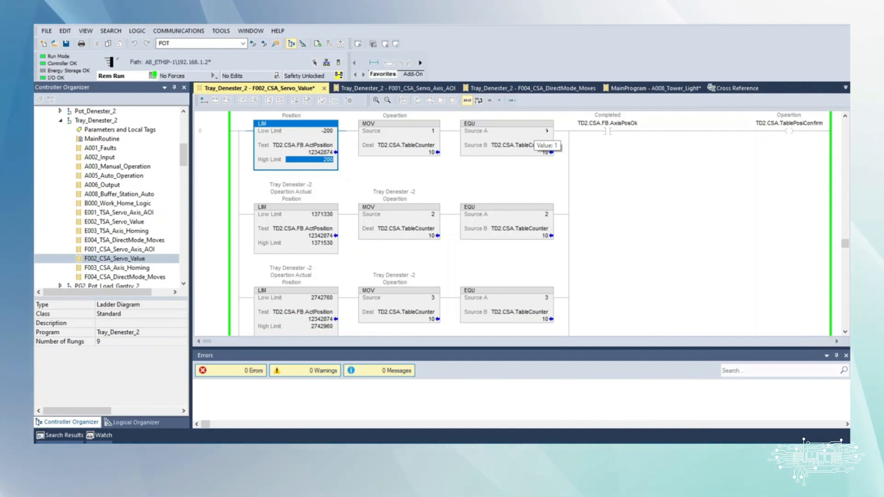
{"action": "left_click", "coordinate": [505, 130]}
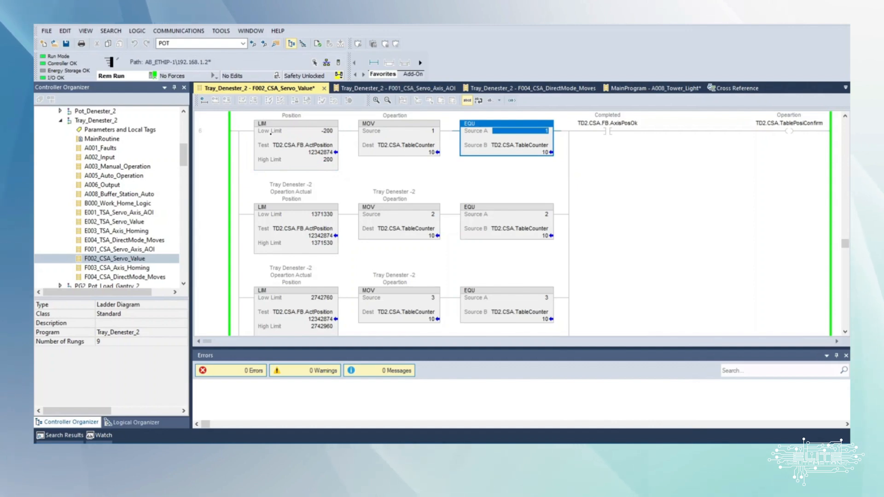
{"action": "mouse_move", "coordinate": [300, 145]}
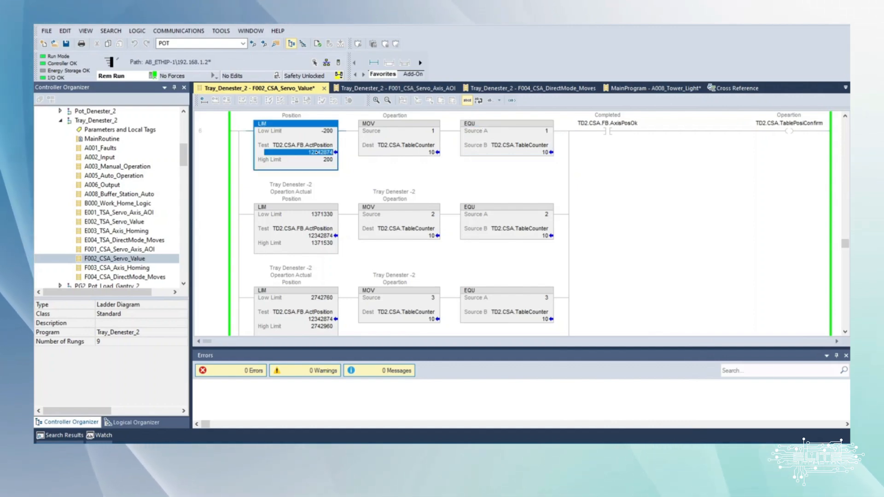
{"action": "mouse_move", "coordinate": [324, 150]}
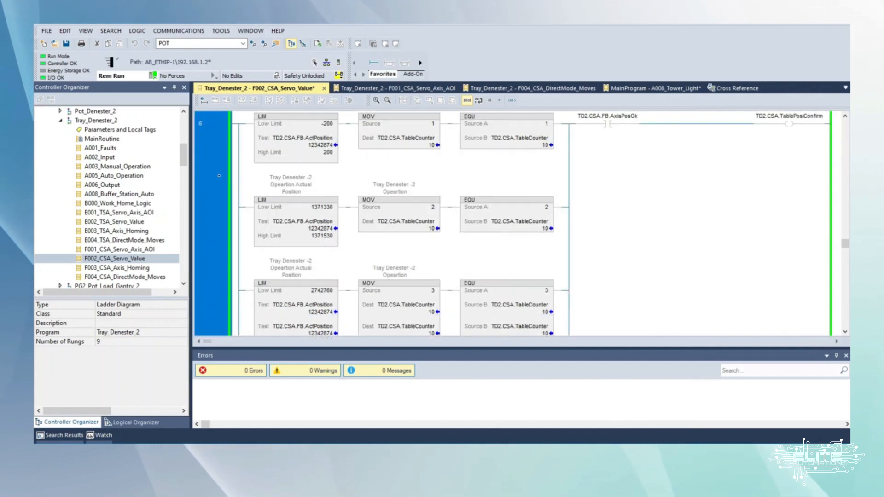
{"action": "scroll", "scroll_direction": "down", "scroll_amount": 3}
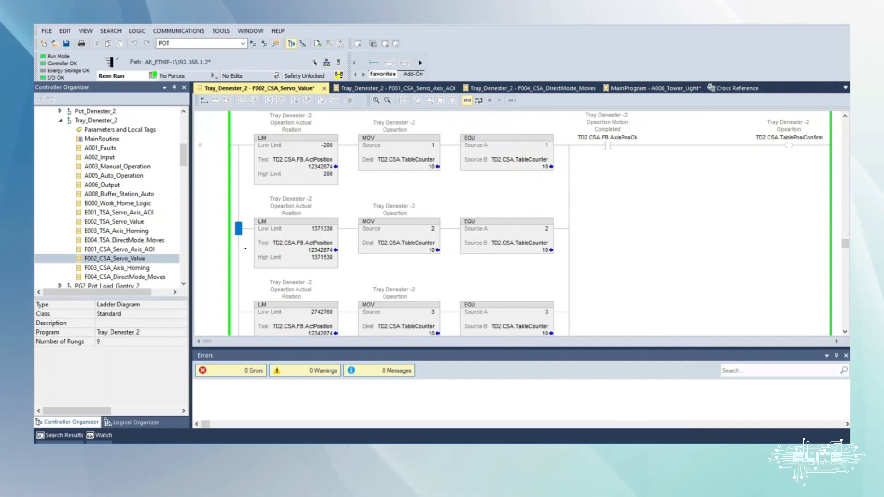
{"action": "left_click", "coordinate": [238, 313]}
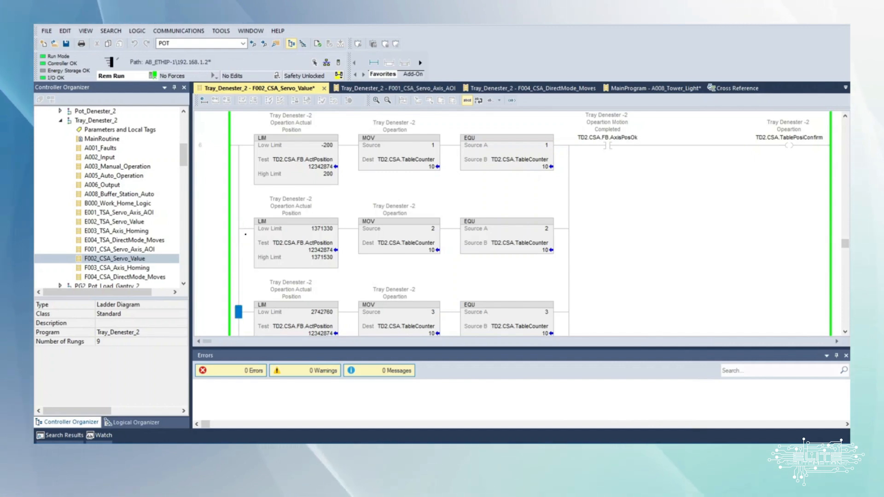
{"action": "scroll", "scroll_direction": "down", "scroll_amount": 3}
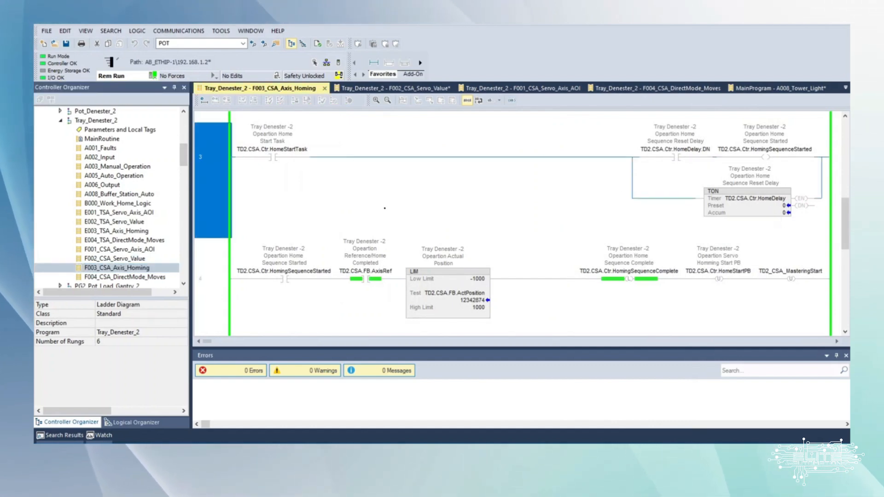
{"action": "mouse_move", "coordinate": [578, 235]}
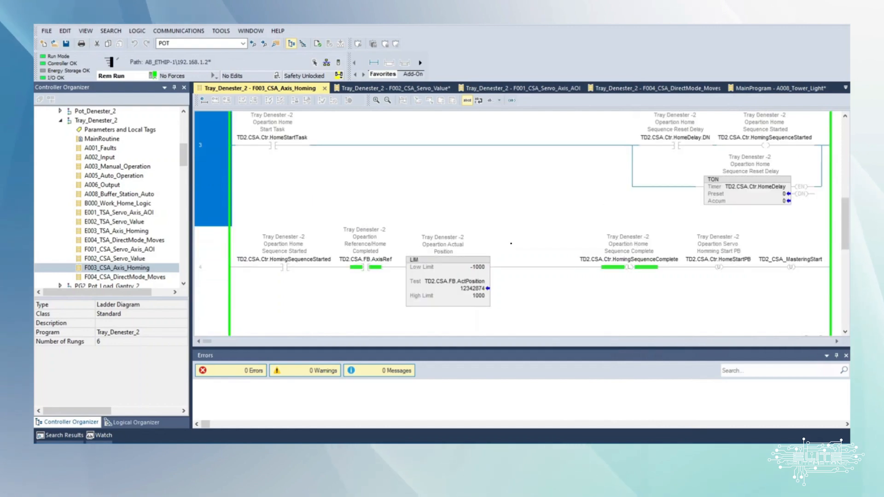
- Scroll up to rung 1 of F003_CSA_Axis_Homing with its gate, manual mode and reset conditions
{"action": "scroll", "scroll_direction": "up", "scroll_amount": 3}
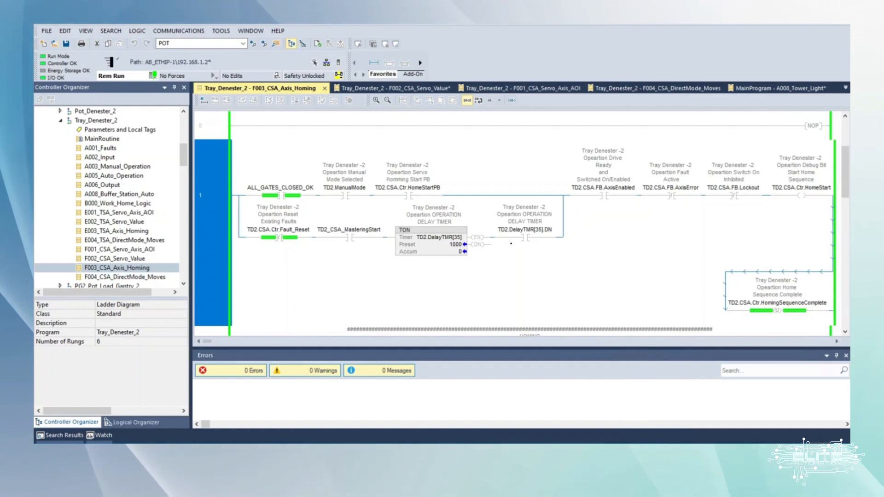
{"action": "scroll", "scroll_direction": "down", "scroll_amount": 3}
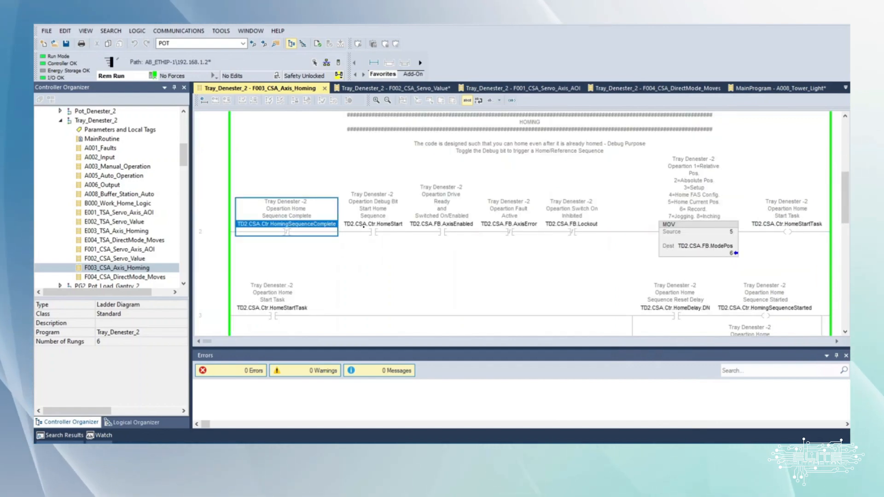
{"action": "left_click", "coordinate": [372, 213]}
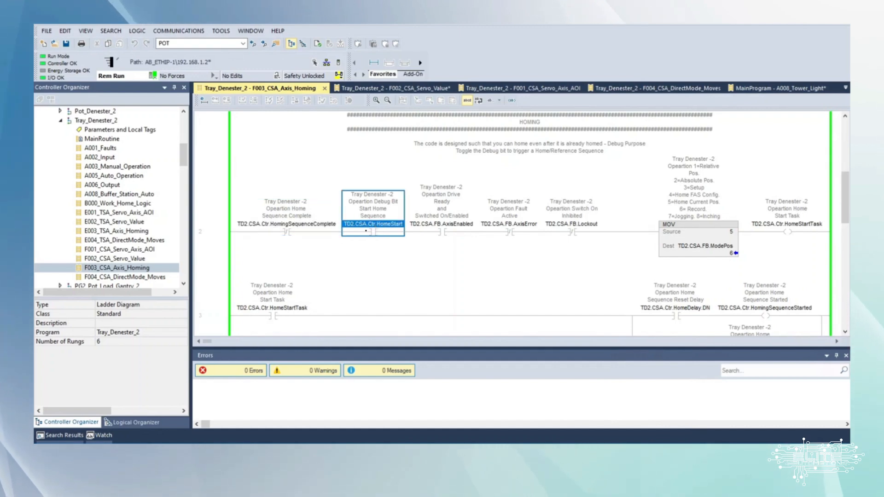
{"action": "left_click", "coordinate": [508, 223]}
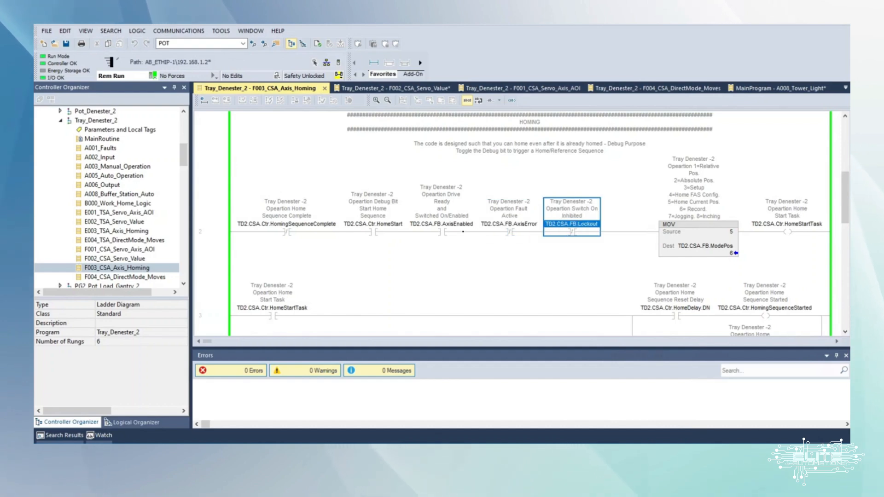
{"action": "left_click", "coordinate": [372, 223]}
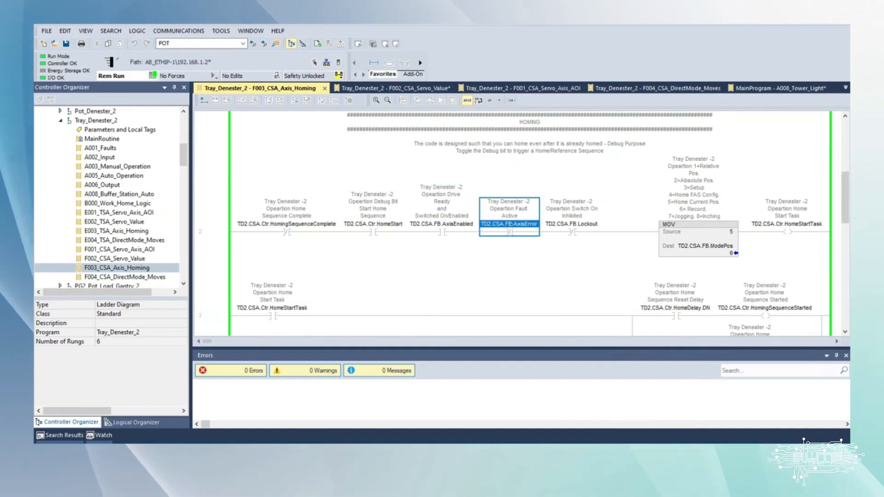
{"action": "left_click", "coordinate": [372, 220]}
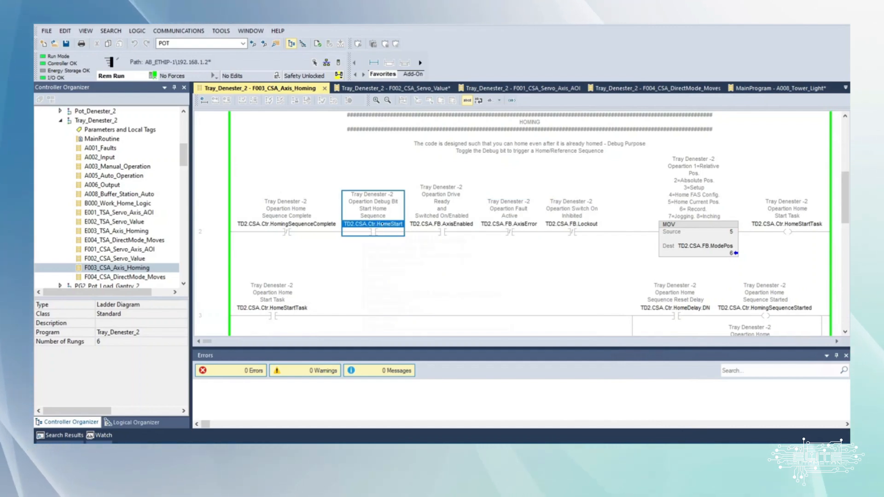
{"action": "mouse_move", "coordinate": [372, 224]}
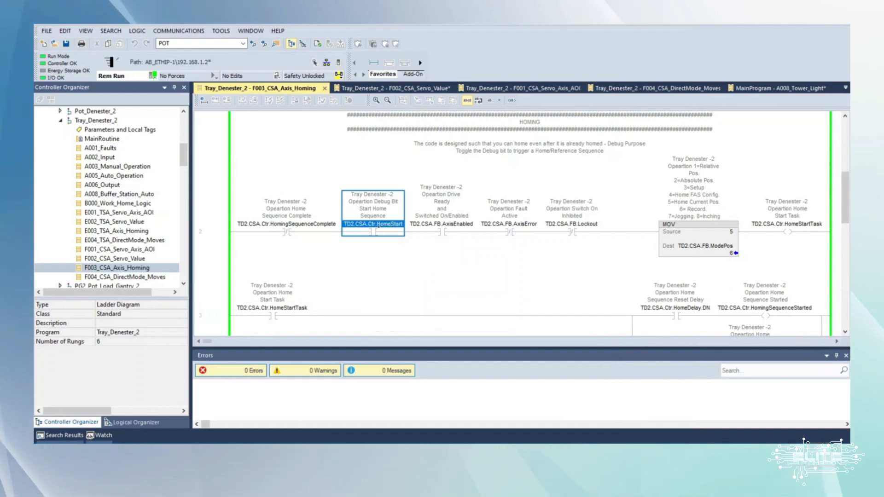
{"action": "mouse_move", "coordinate": [372, 224]}
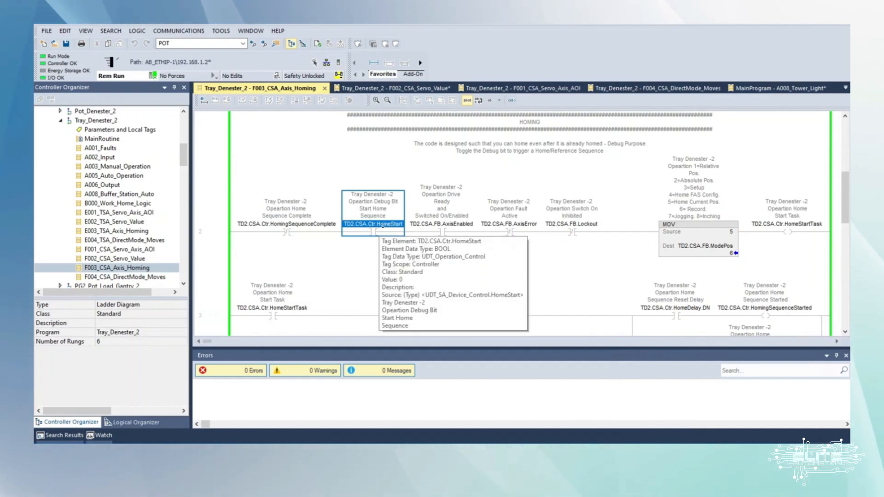
{"action": "mouse_move", "coordinate": [502, 84]}
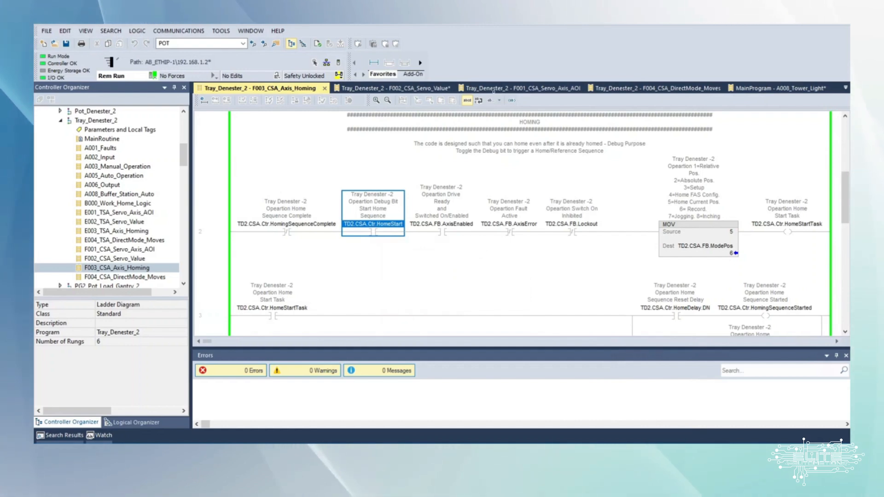
{"action": "left_click", "coordinate": [507, 88]}
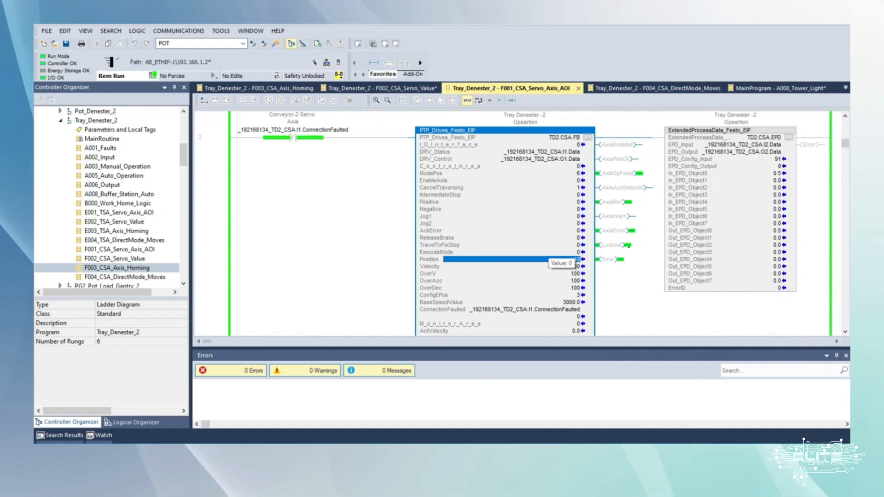
- Review the PTP_Drives_Festo_EIP parameters, then move to the Tray_Denester_2 A002_Input routine
{"action": "scroll", "scroll_direction": "down", "scroll_amount": 3}
{"action": "type", "text": "10"}
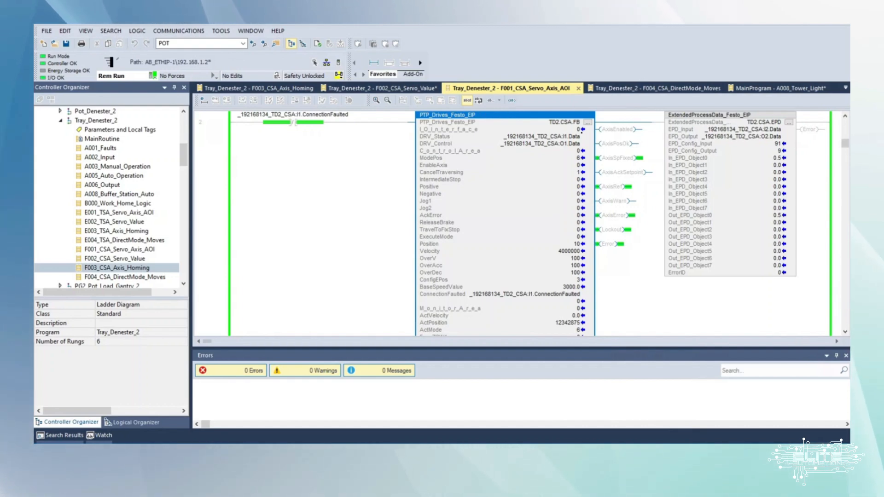
{"action": "mouse_move", "coordinate": [553, 232]}
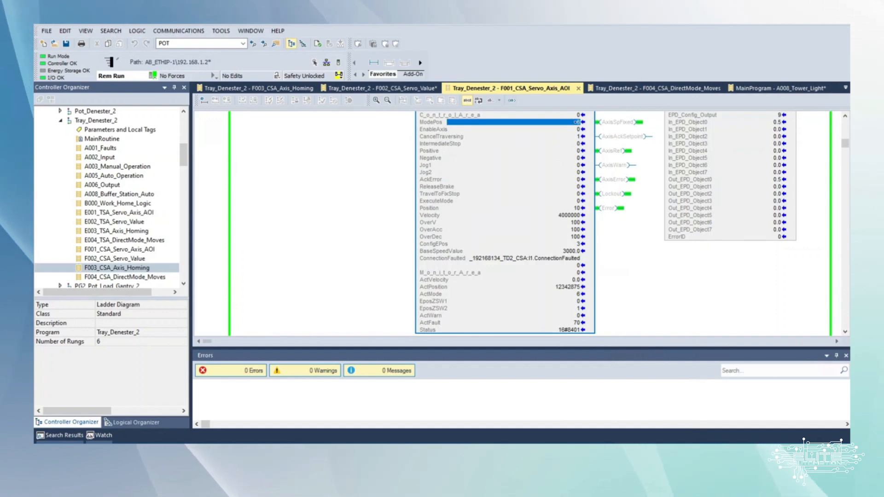
{"action": "left_click", "coordinate": [257, 89]}
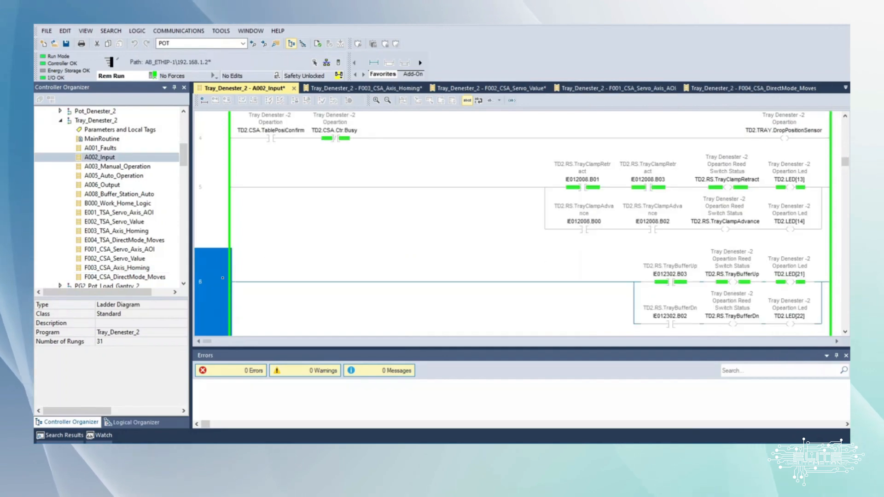
{"action": "scroll", "scroll_direction": "down", "scroll_amount": 3}
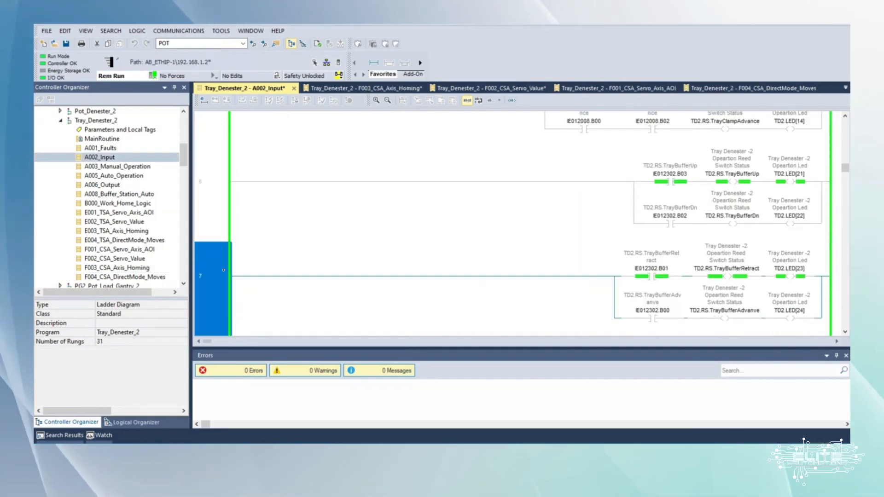
{"action": "scroll", "scroll_direction": "down", "scroll_amount": 3}
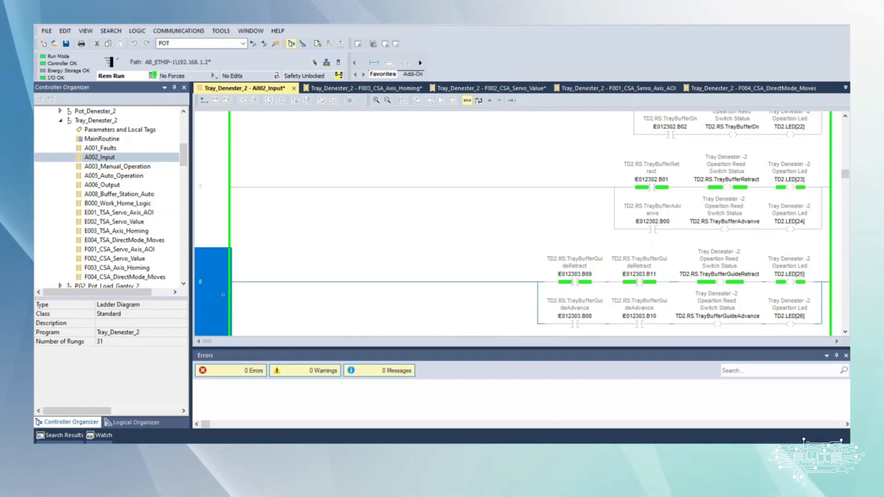
{"action": "scroll", "scroll_direction": "down", "scroll_amount": 3}
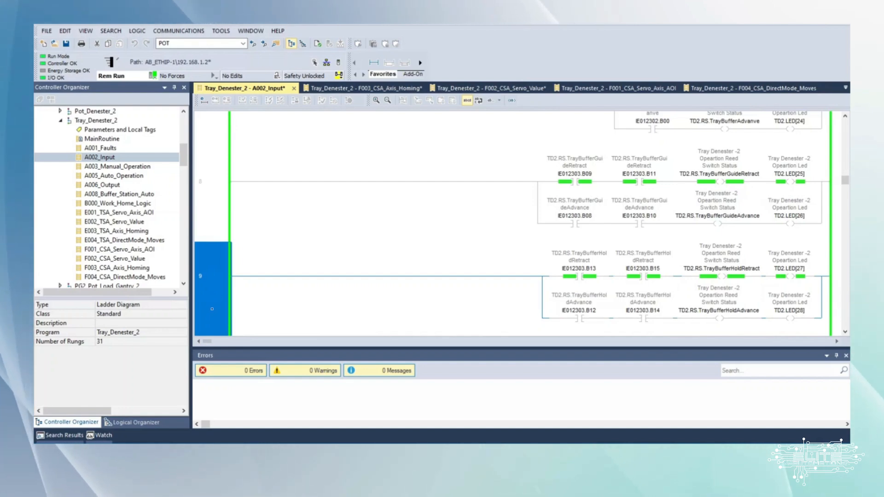
{"action": "scroll", "scroll_direction": "down", "scroll_amount": 3}
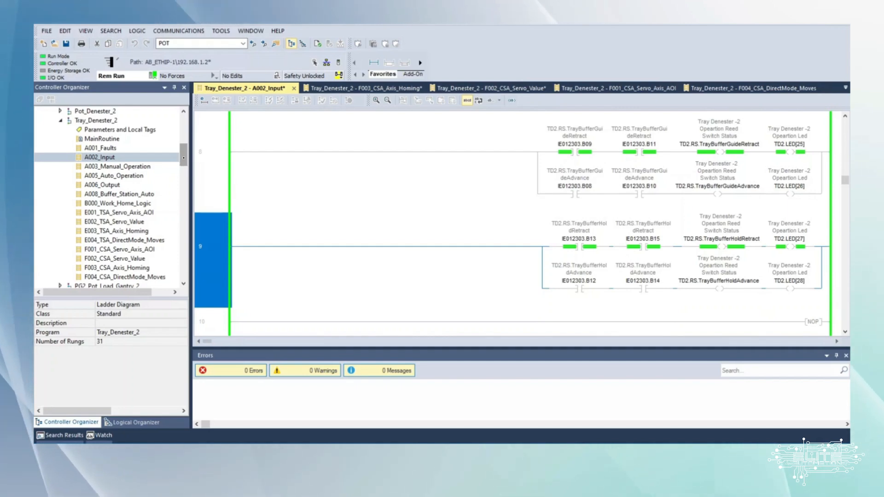
{"action": "left_click", "coordinate": [211, 322]}
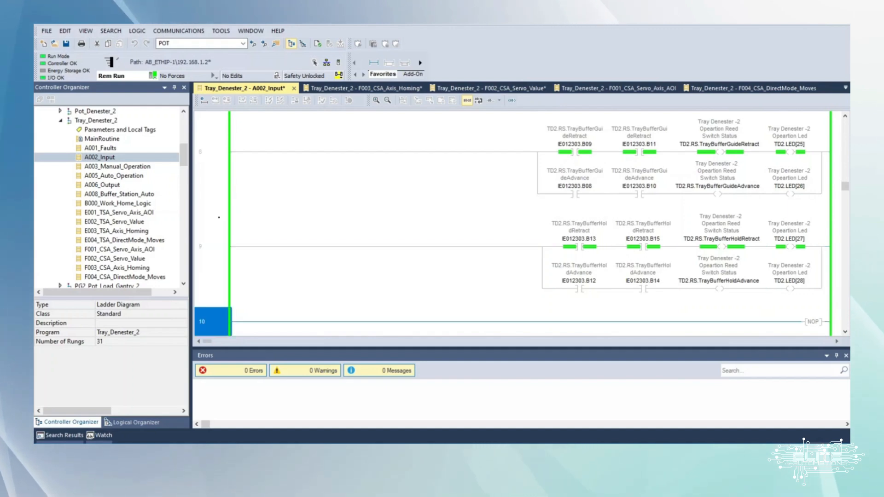
{"action": "scroll", "scroll_direction": "down", "scroll_amount": 3}
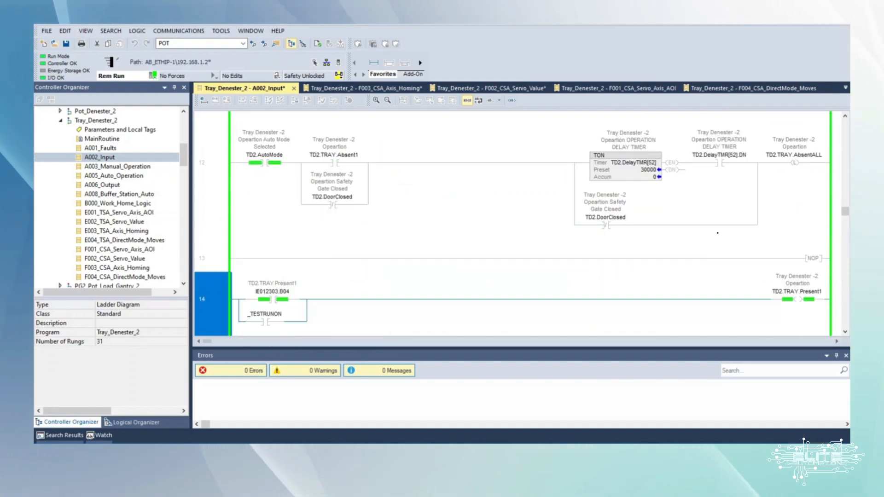
{"action": "scroll", "scroll_direction": "down", "scroll_amount": 3}
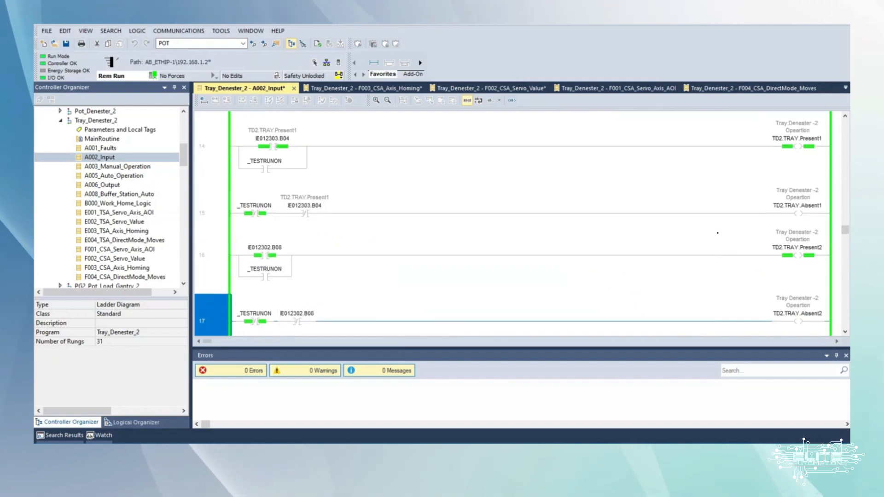
{"action": "scroll", "scroll_direction": "down", "scroll_amount": 3}
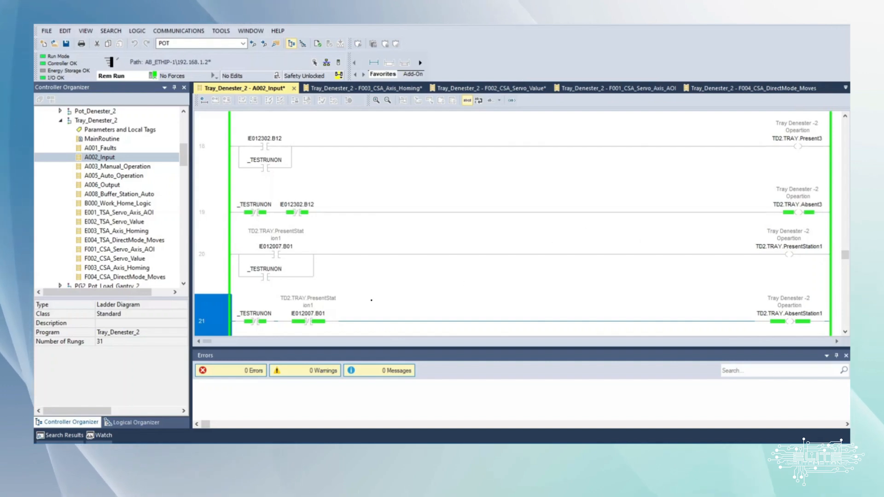
{"action": "scroll", "scroll_direction": "down", "scroll_amount": 3}
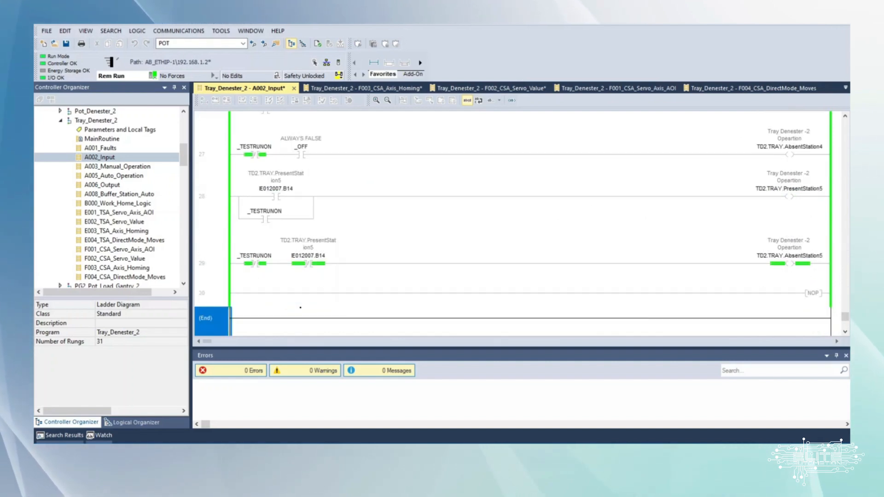
- Open A003_Manual_Operation and scroll through its manual output rungs
{"action": "left_click", "coordinate": [117, 167]}
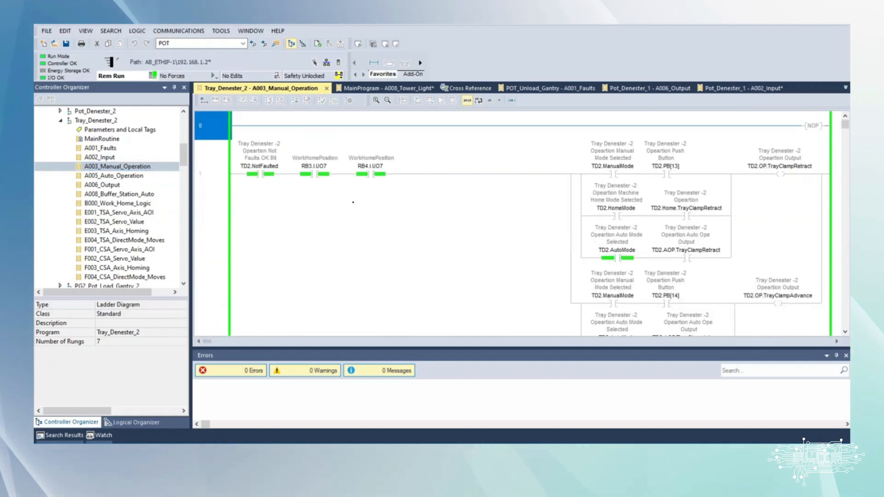
{"action": "scroll", "scroll_direction": "down", "scroll_amount": 3}
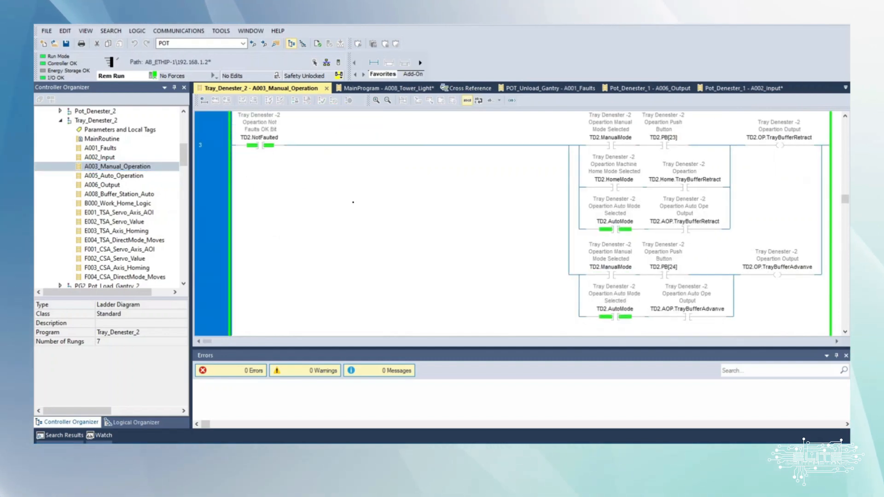
{"action": "scroll", "scroll_direction": "down", "scroll_amount": 3}
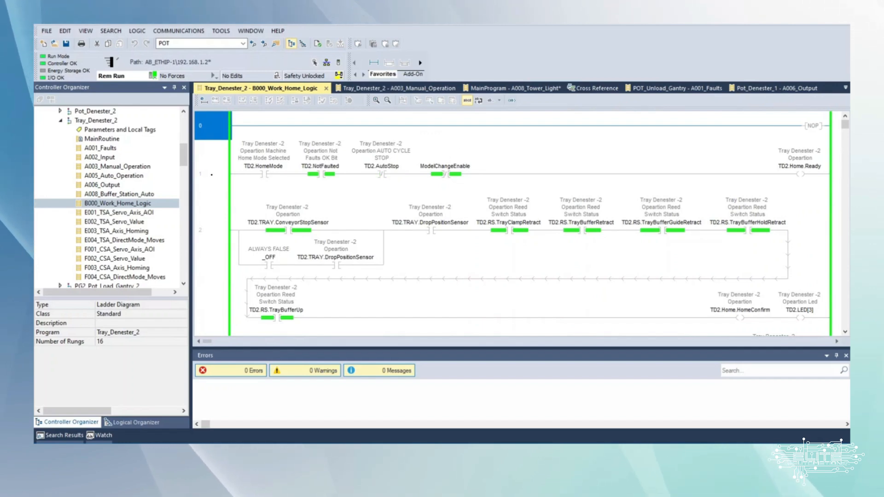
- Scroll B000_Work_Home_Logic down to rungs 10–11 with home-cycle steps 25 and 30
{"action": "scroll", "scroll_direction": "down", "scroll_amount": 3}
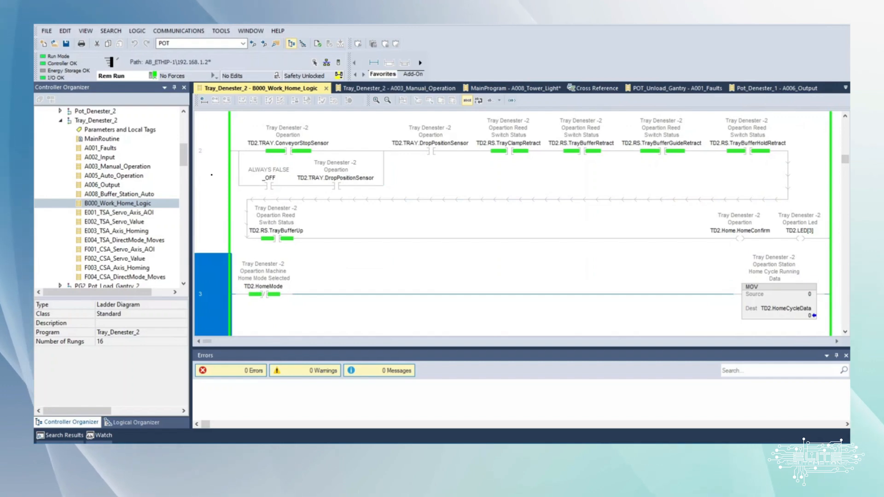
{"action": "scroll", "scroll_direction": "down", "scroll_amount": 3}
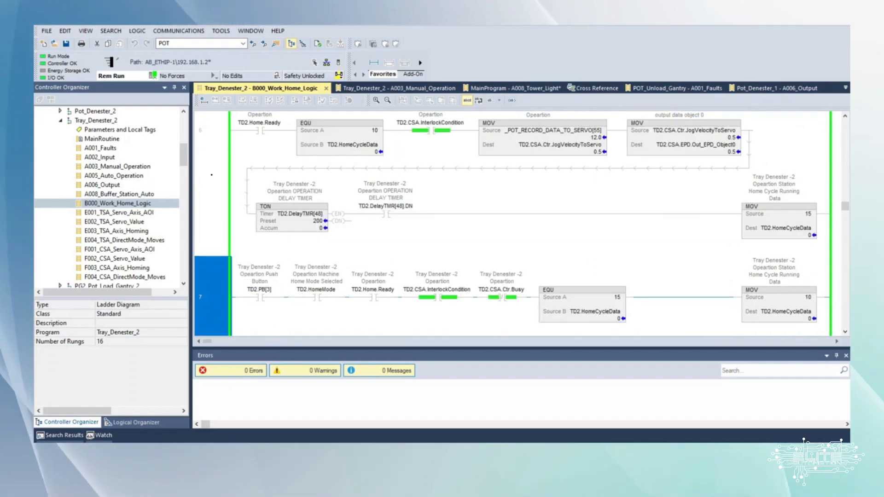
{"action": "scroll", "scroll_direction": "down", "scroll_amount": 3}
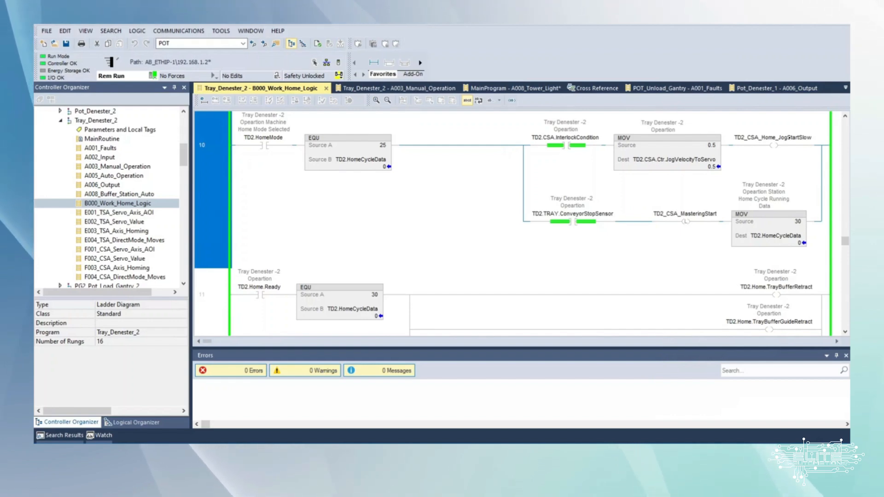
{"action": "mouse_move", "coordinate": [789, 138]}
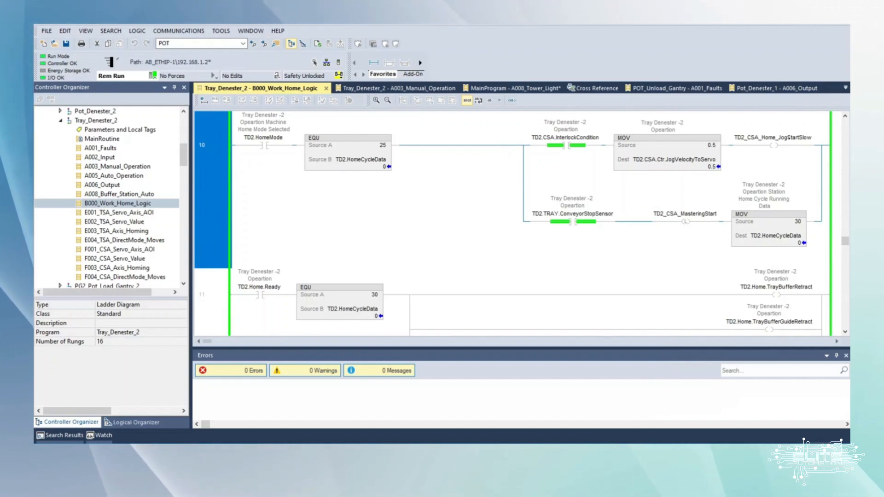
{"action": "mouse_move", "coordinate": [773, 137]}
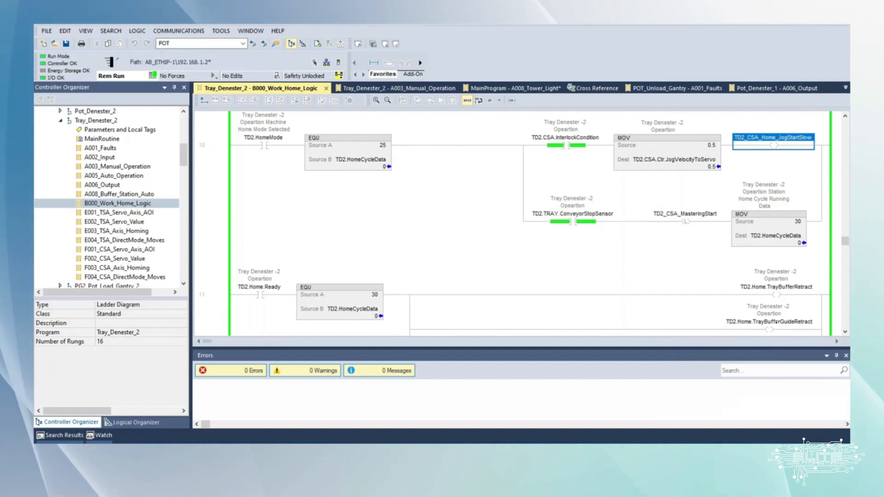
{"action": "scroll", "scroll_direction": "down", "scroll_amount": 3}
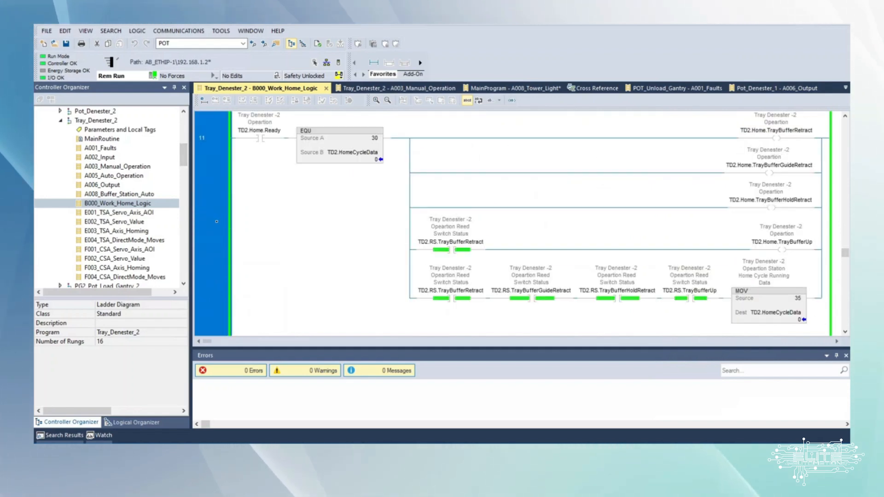
{"action": "scroll", "scroll_direction": "down", "scroll_amount": 3}
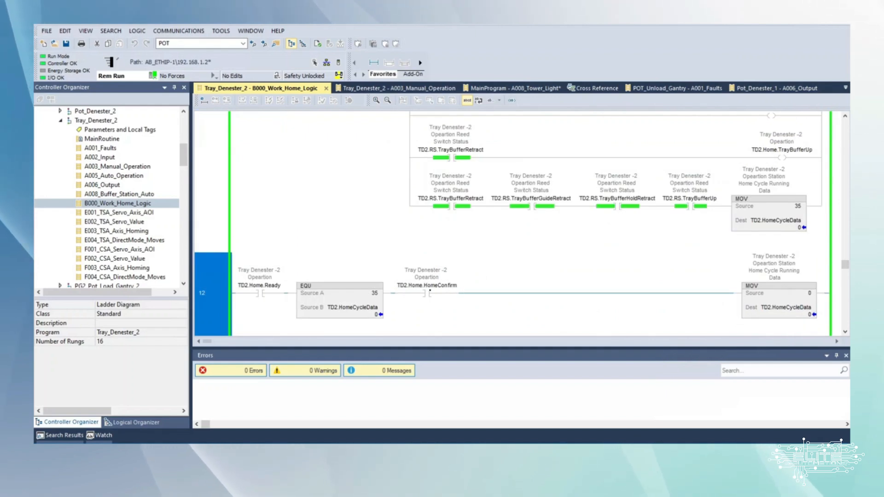
{"action": "left_click", "coordinate": [426, 284]}
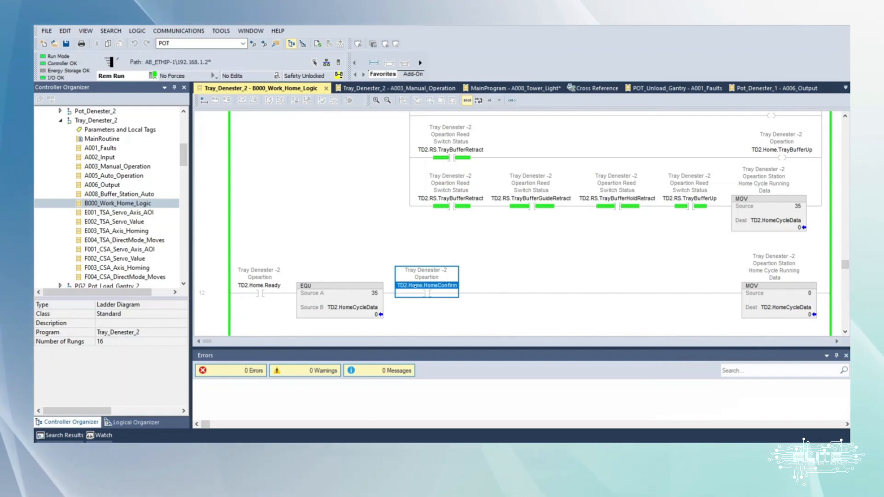
{"action": "mouse_move", "coordinate": [427, 284]}
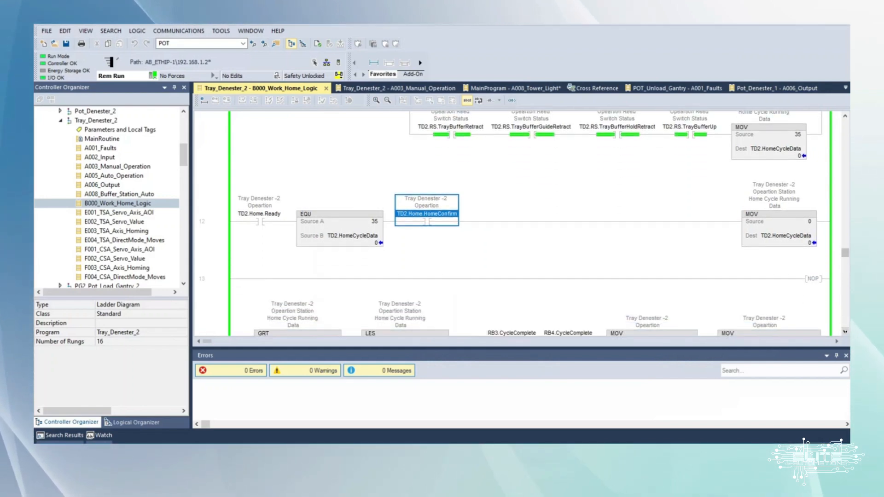
{"action": "scroll", "scroll_direction": "down", "scroll_amount": 3}
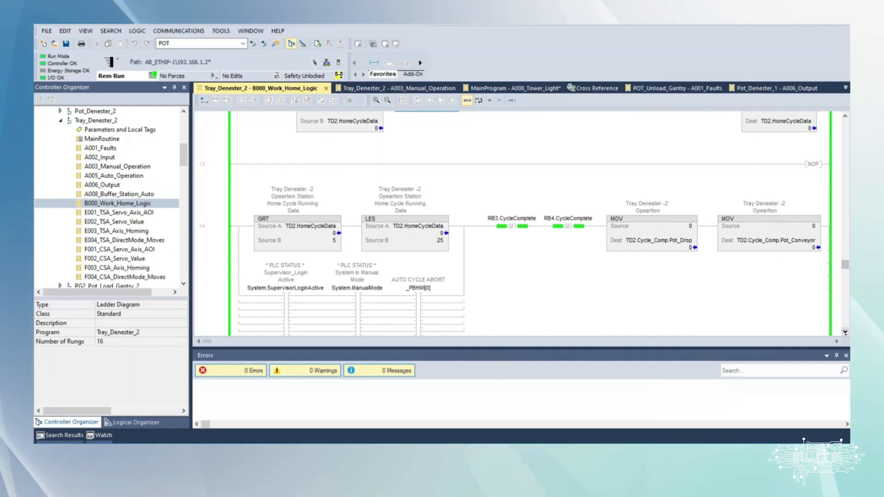
{"action": "scroll", "scroll_direction": "down", "scroll_amount": 3}
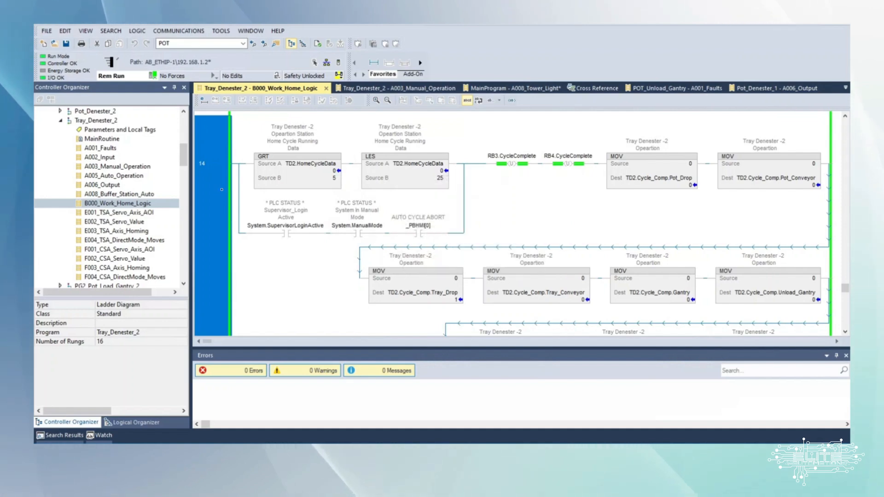
{"action": "scroll", "scroll_direction": "down", "scroll_amount": 3}
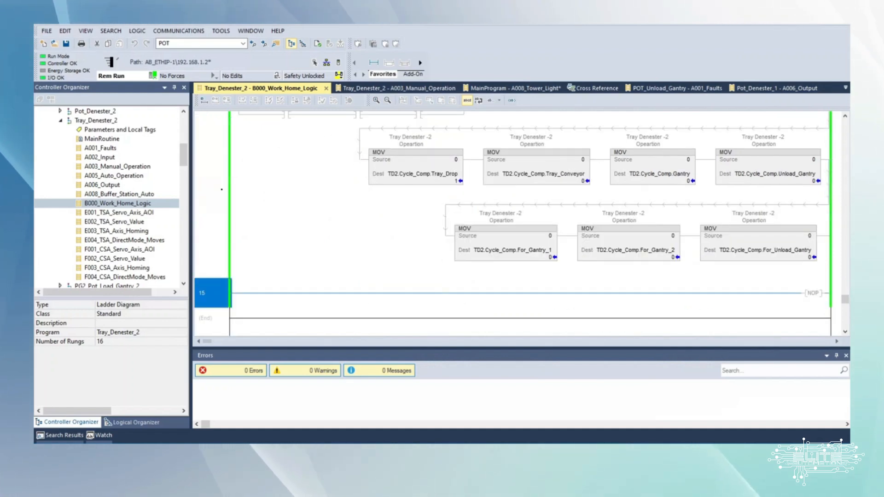